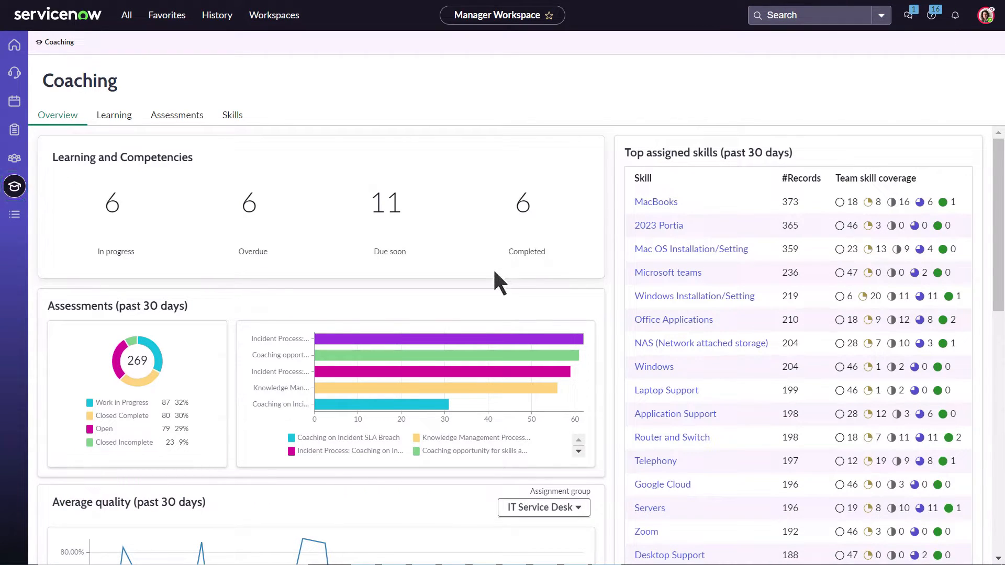
Step: Show the Skills matrix with the IT Service Desk group expanded
left_click(233, 115)
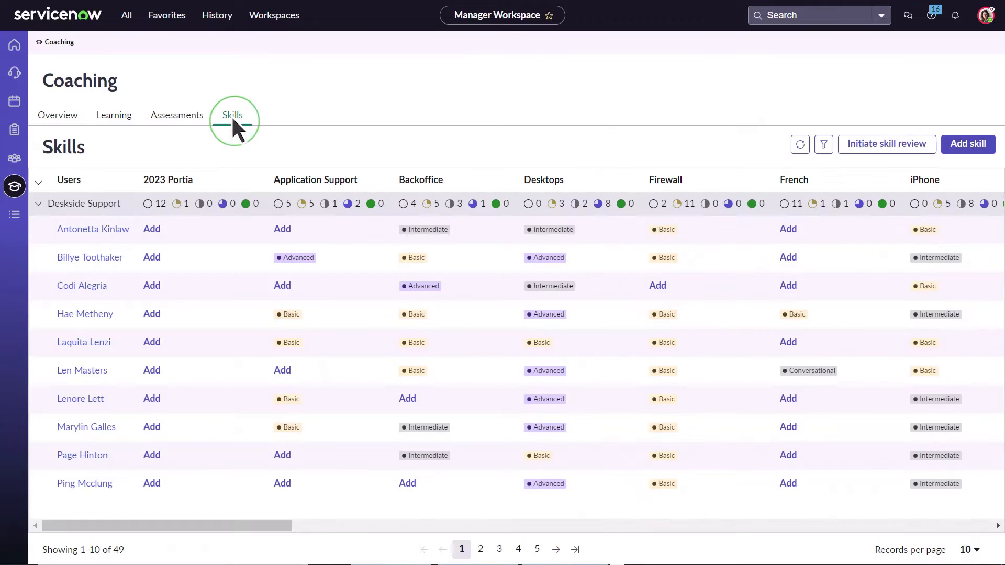
left_click(232, 115)
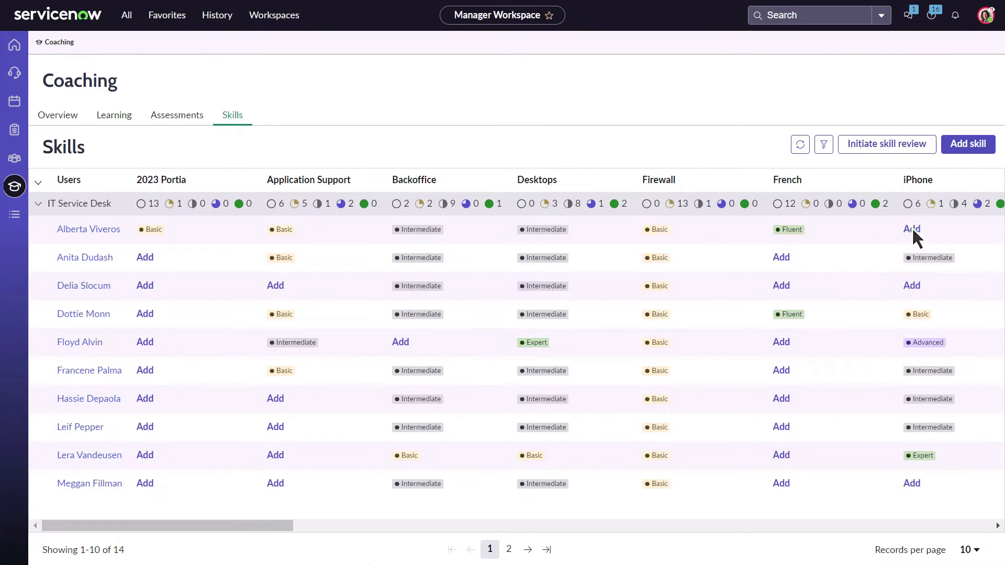
Step: Assign the first member a Basic iPhone skill and confirm it
left_click(912, 229)
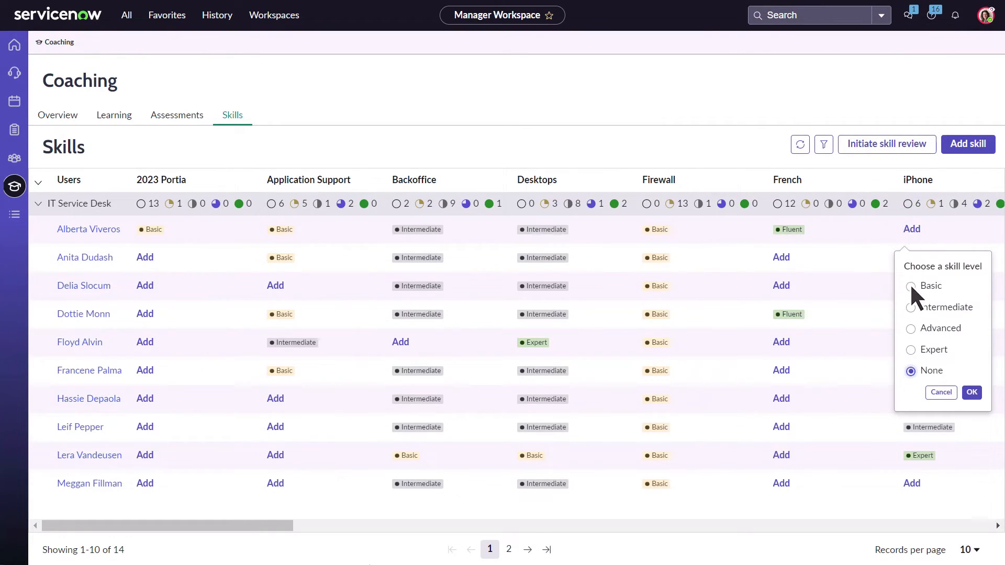
left_click(909, 284)
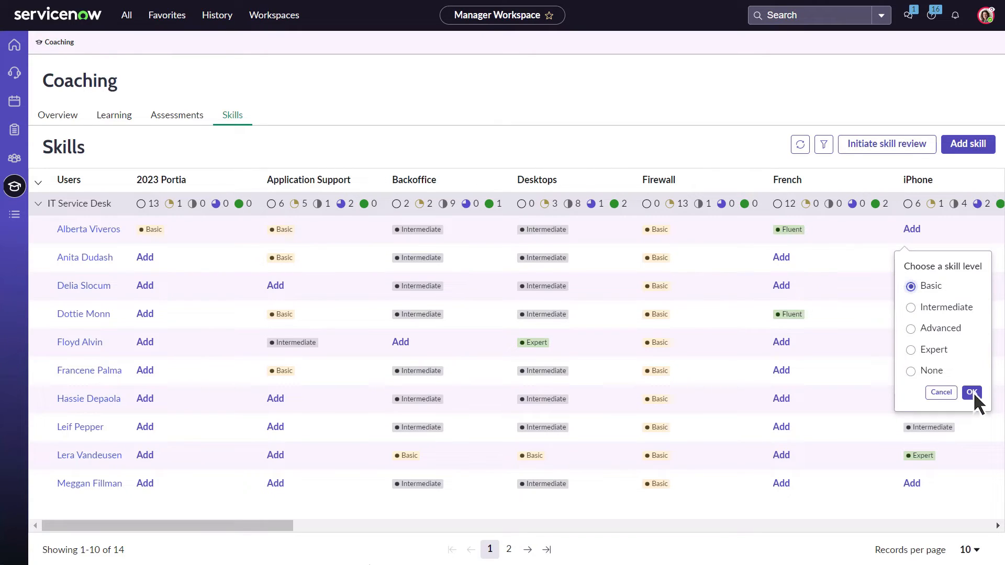
left_click(971, 392)
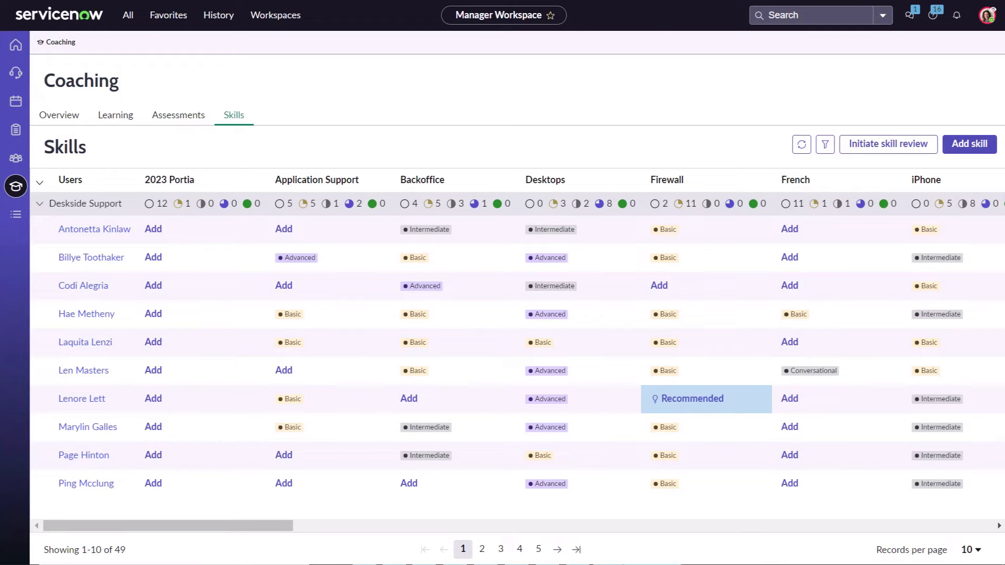
Step: Review Lenore's recommended Firewall skill and its one supporting sample incident
left_click(692, 398)
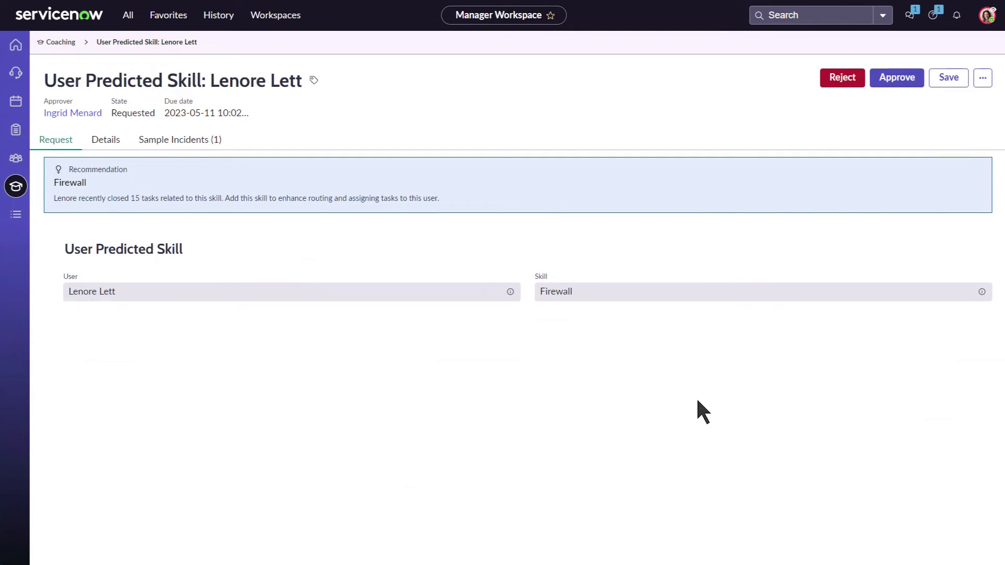
left_click(180, 140)
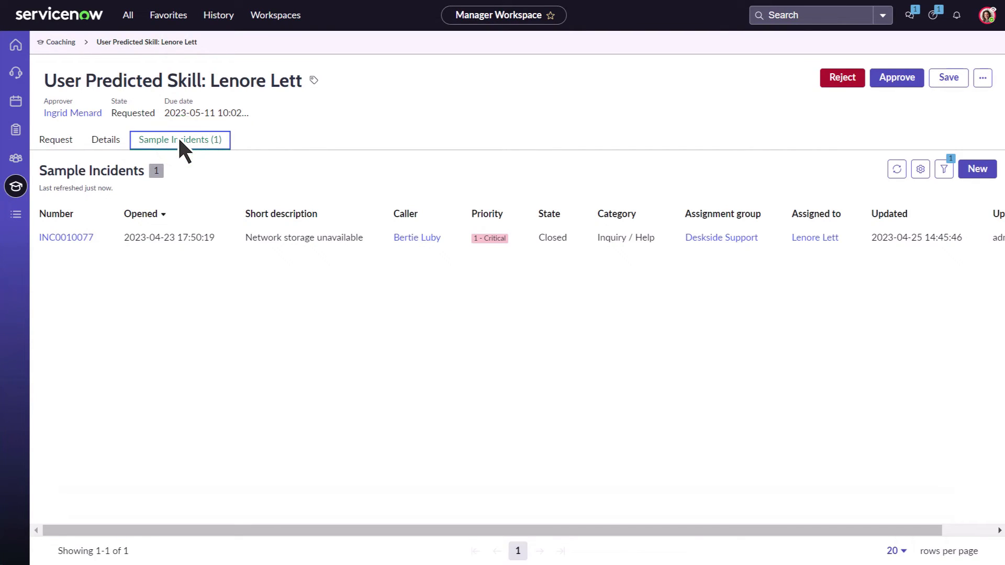